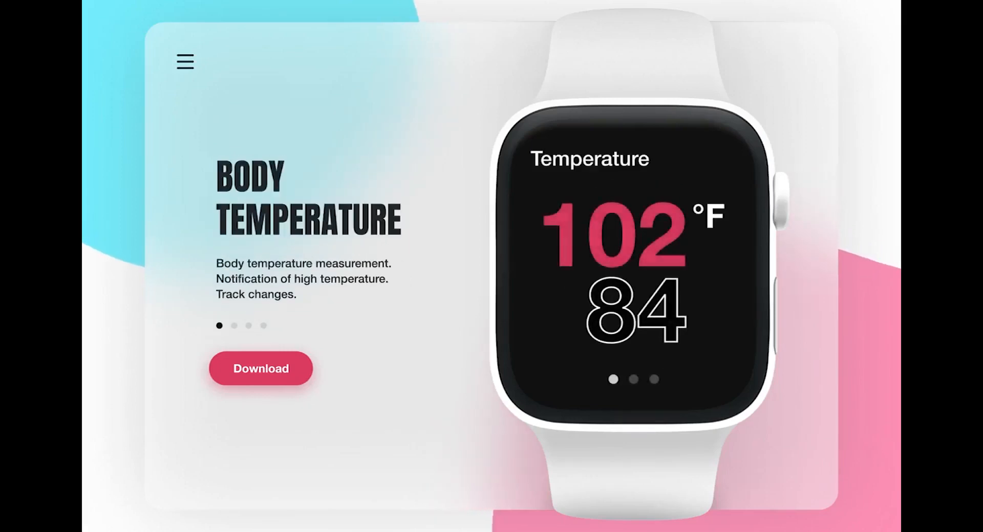
- Bring up the Spigen reference photo of a black Apple Watch with a sport band in Chrome
{"action": "left_click", "coordinate": [234, 326]}
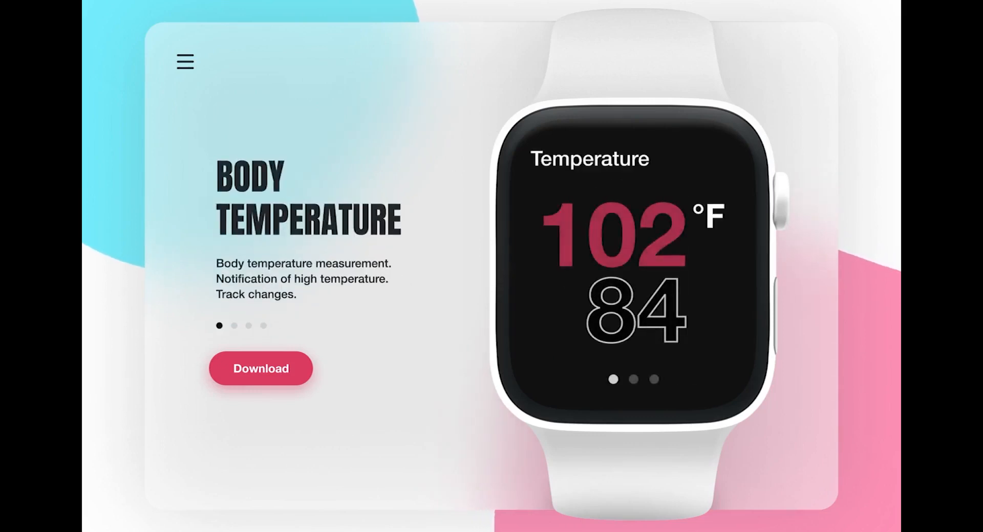
{"action": "left_click", "coordinate": [233, 326]}
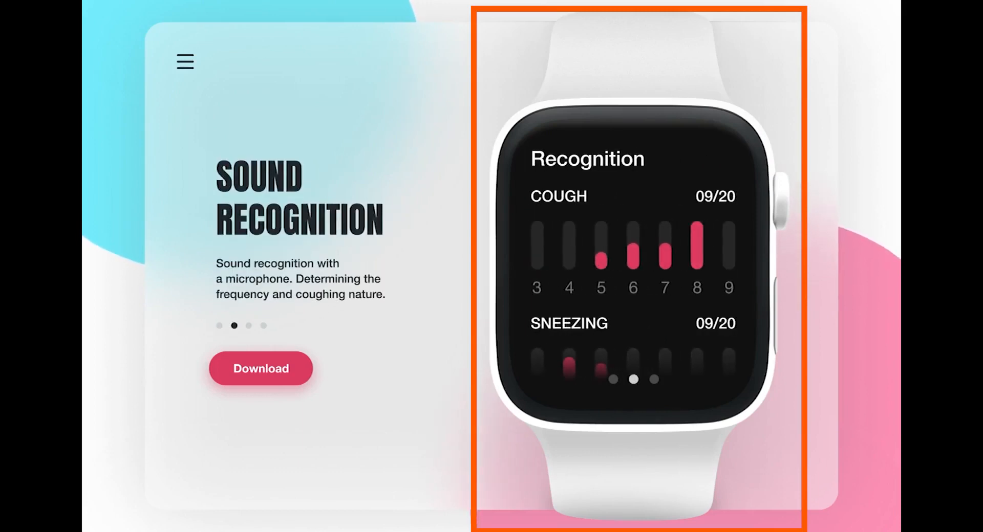
{"action": "left_click", "coordinate": [641, 10]}
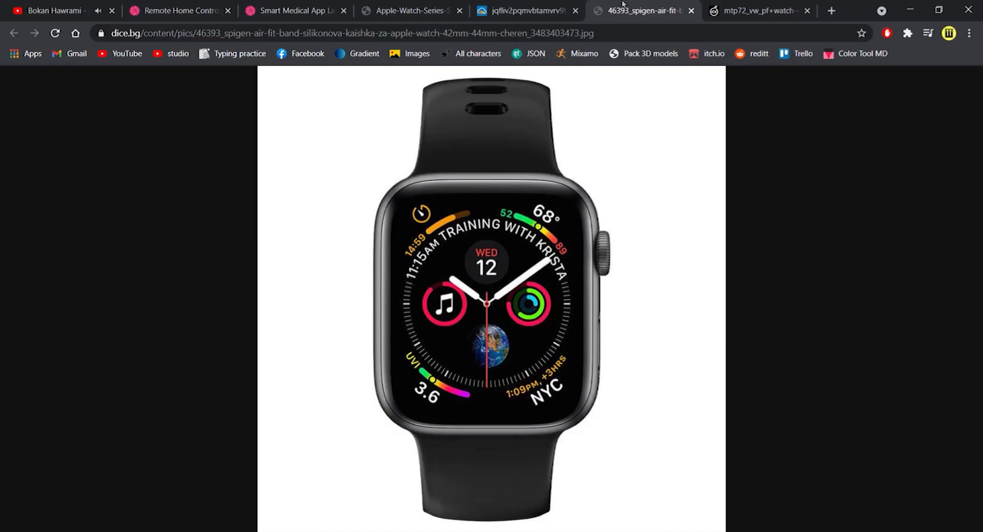
{"action": "left_click", "coordinate": [759, 11]}
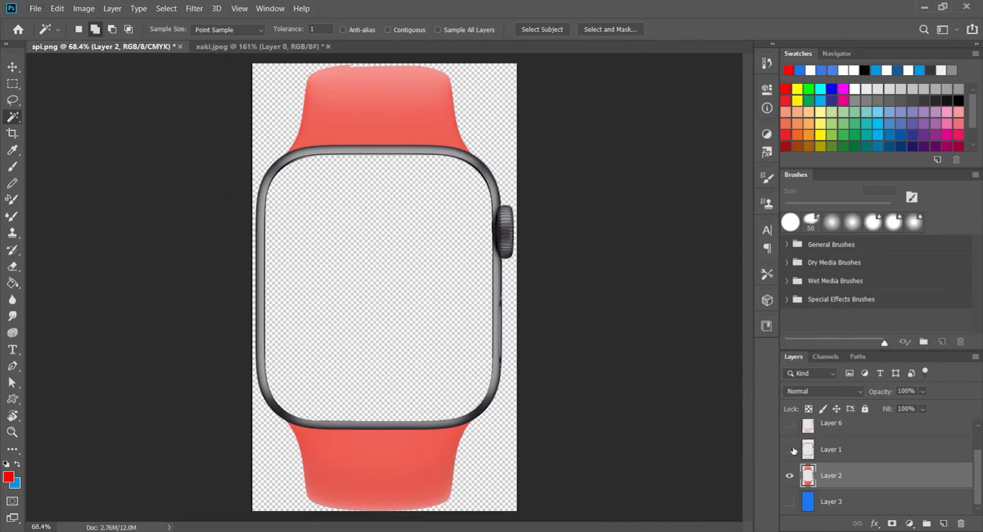
- Make Layer 1 visible so the pink band and rose-gold case cover Layer 2
{"action": "left_click", "coordinate": [790, 449]}
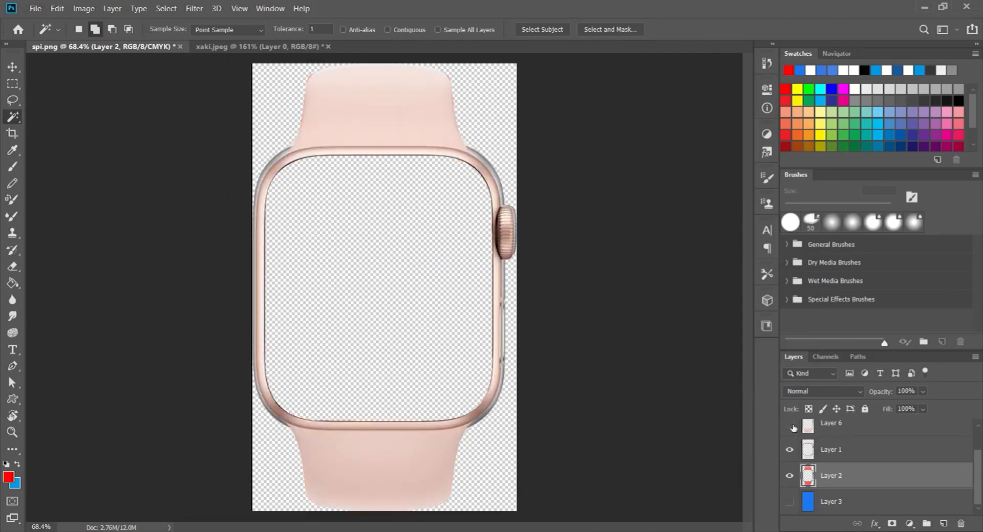
{"action": "mouse_move", "coordinate": [790, 427]}
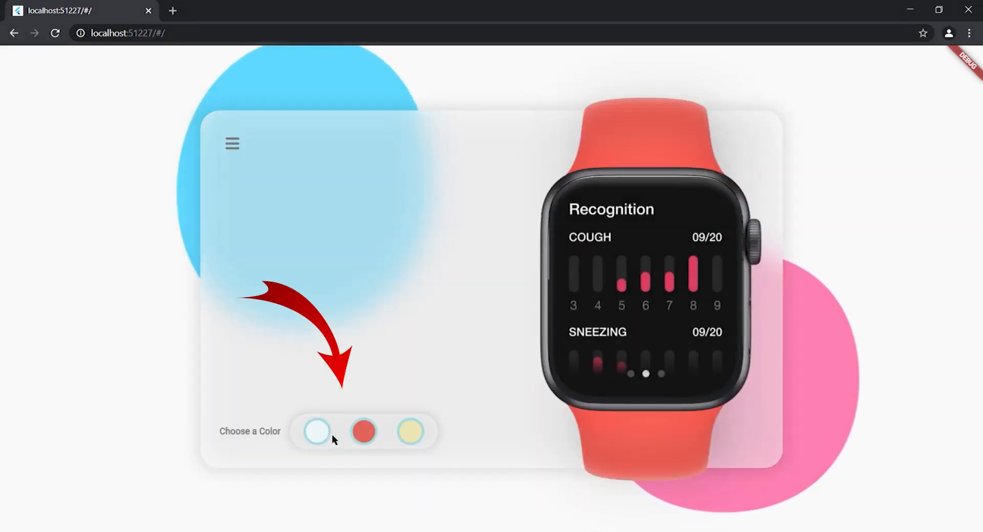
- Switch the watch skin between pink and silver-white using the Choose a Color swatches
{"action": "left_click", "coordinate": [411, 432]}
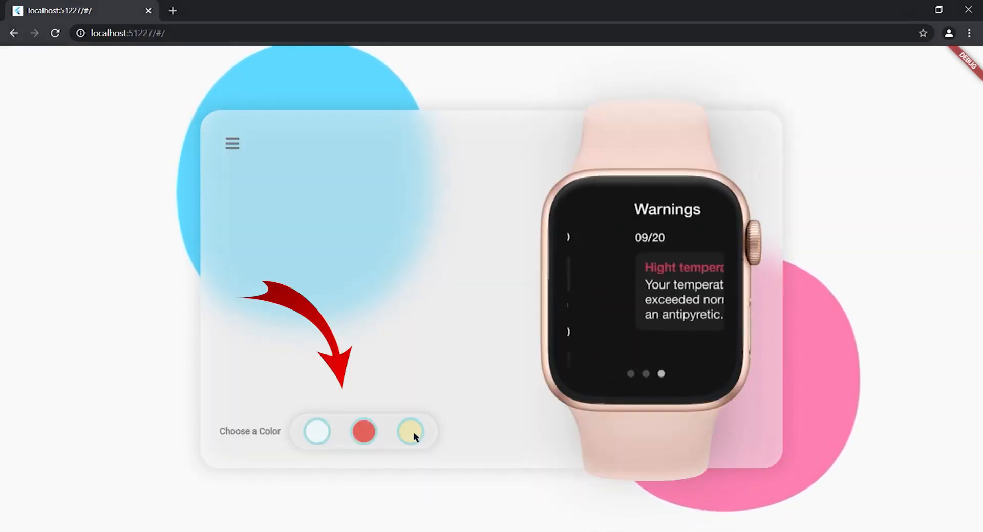
{"action": "left_click", "coordinate": [317, 432]}
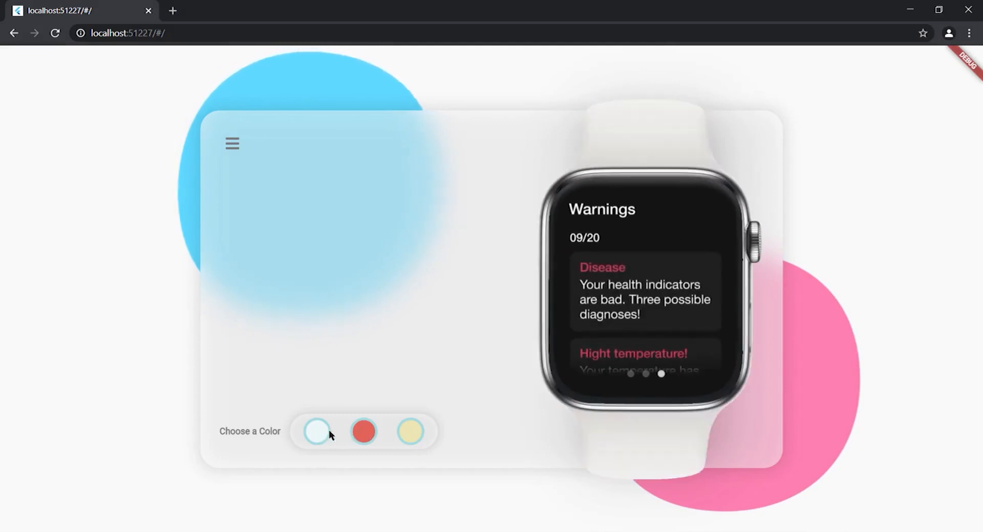
{"action": "left_click", "coordinate": [410, 432]}
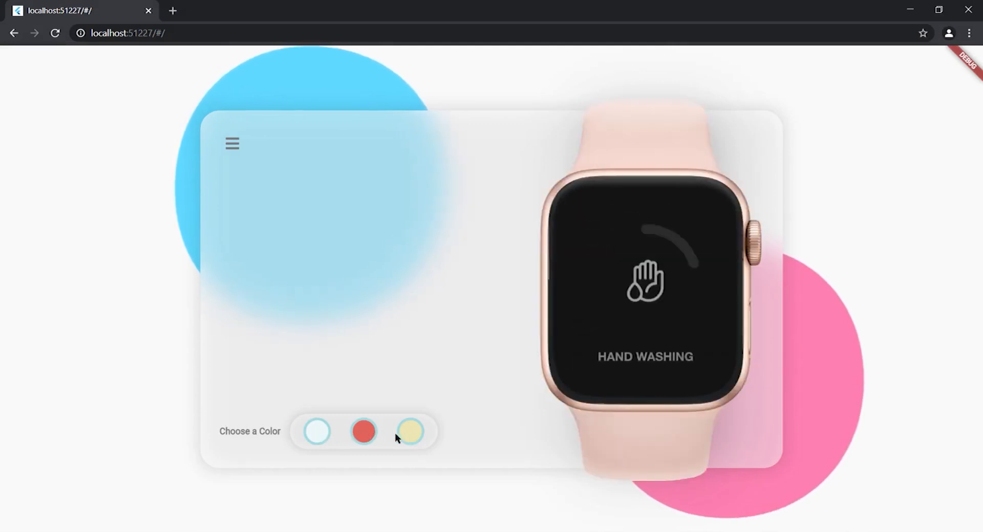
{"action": "left_click", "coordinate": [409, 431]}
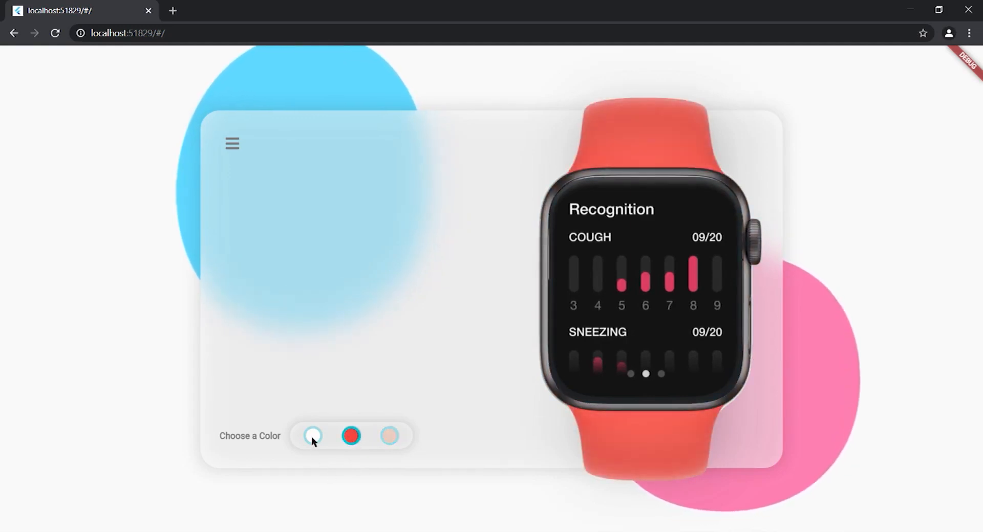
{"action": "left_click", "coordinate": [389, 435]}
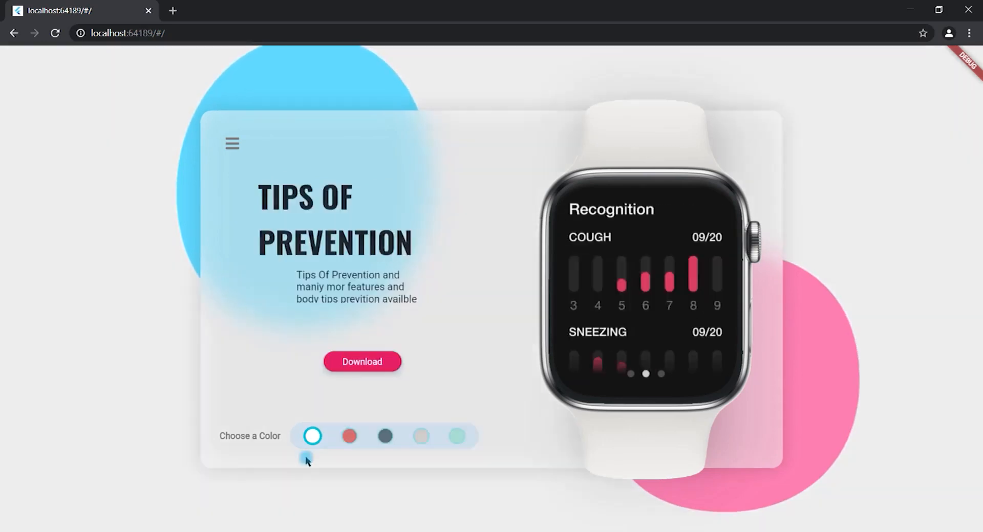
- Cycle the watch through the dark perforated, taupe perforated and mint green bands
{"action": "left_click", "coordinate": [385, 437]}
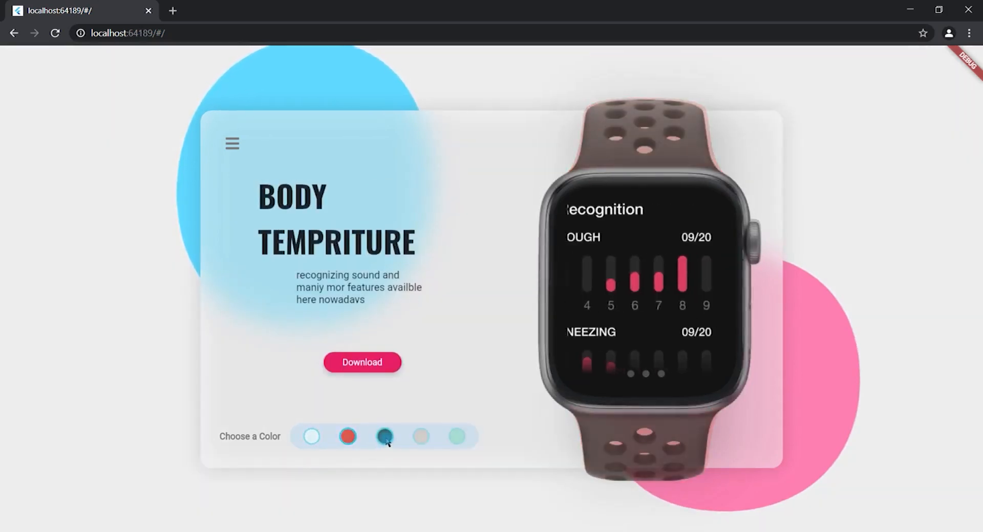
{"action": "left_click", "coordinate": [457, 437]}
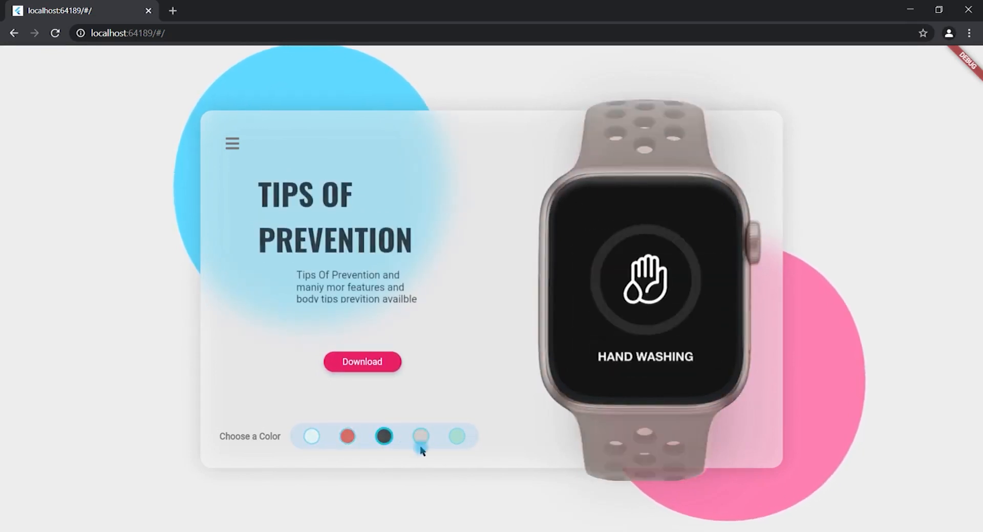
{"action": "left_click", "coordinate": [457, 437]}
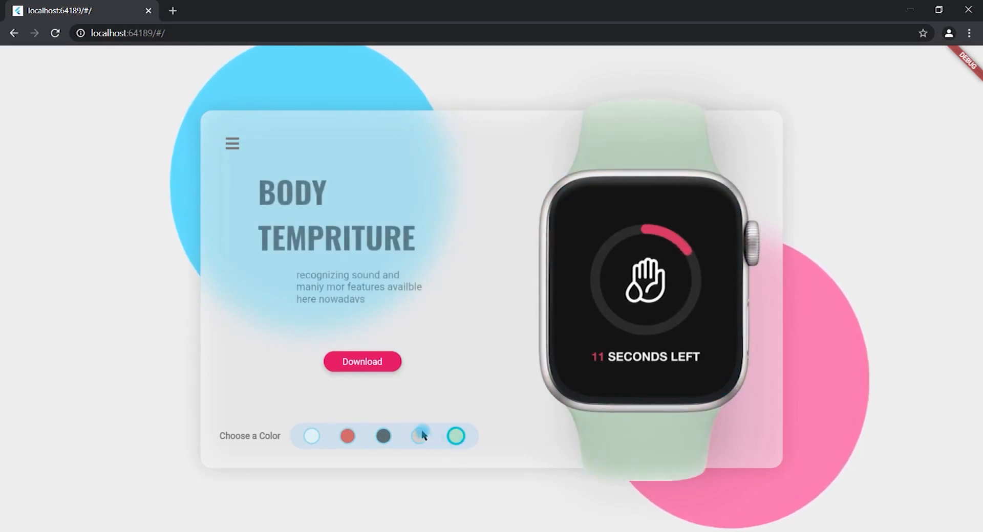